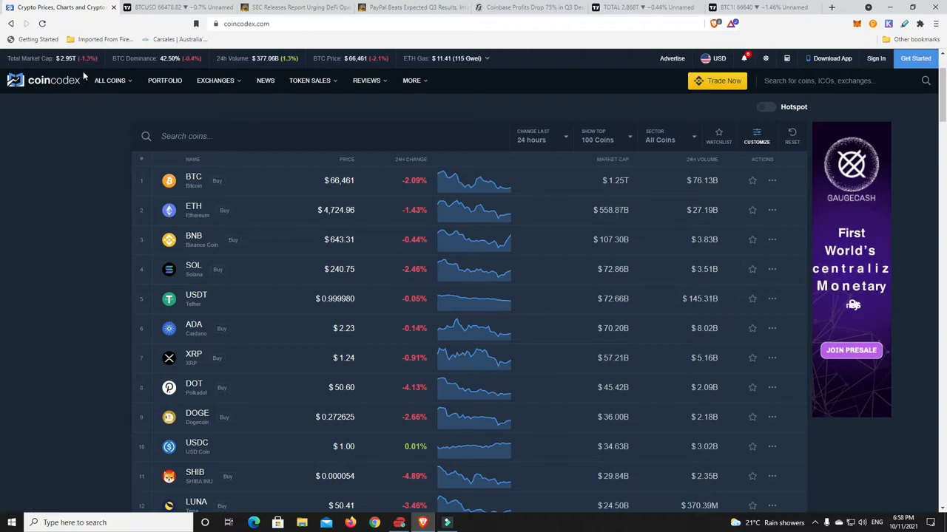
mouse_move(67, 62)
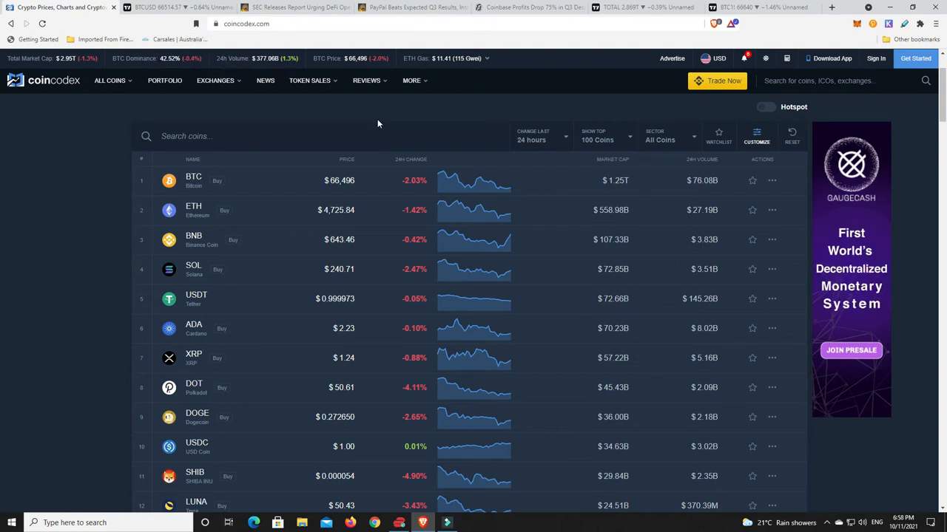
mouse_move(297, 204)
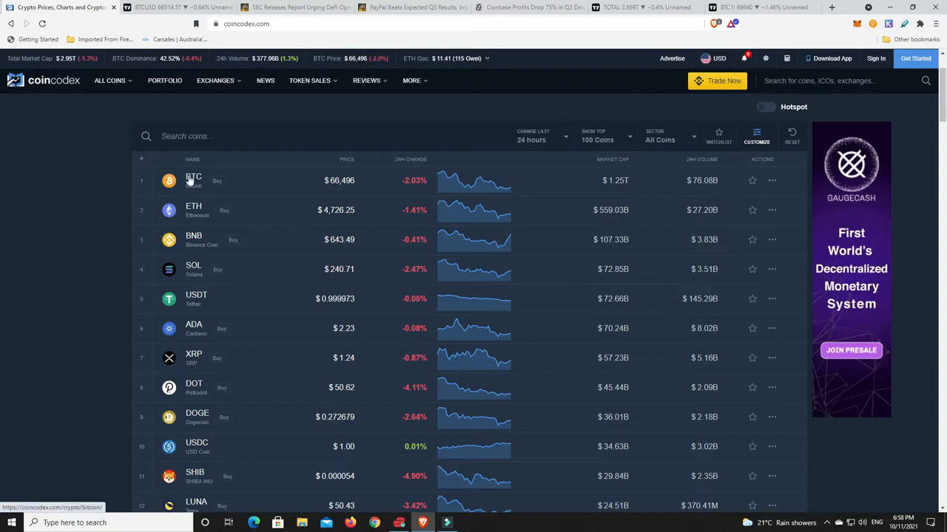
mouse_move(246, 269)
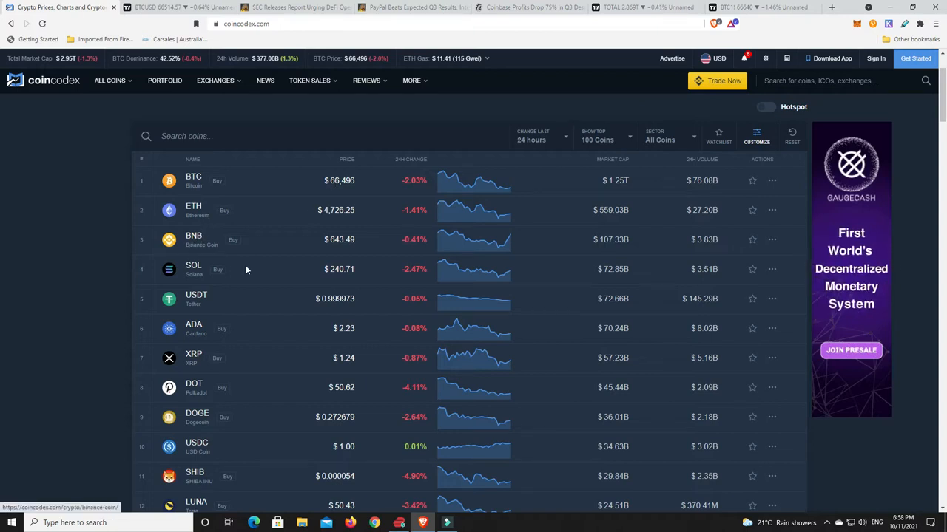
mouse_move(278, 293)
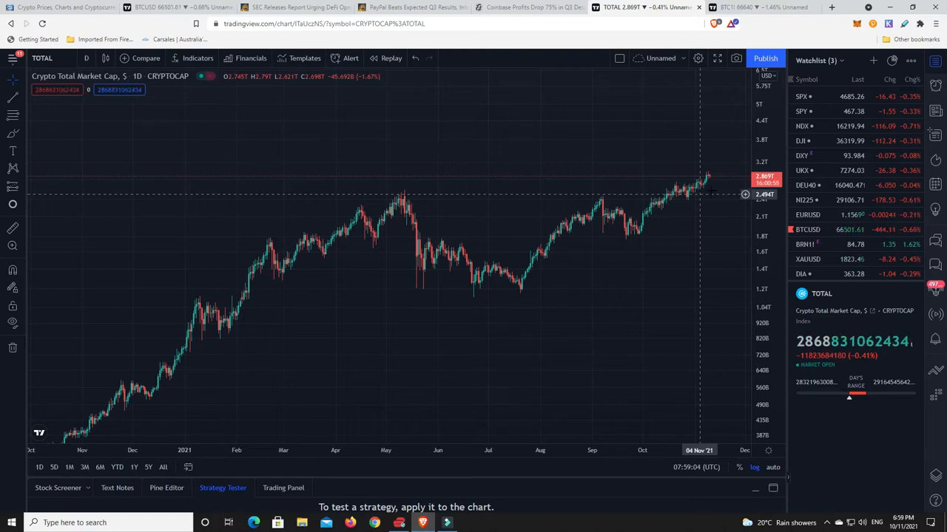
mouse_move(708, 180)
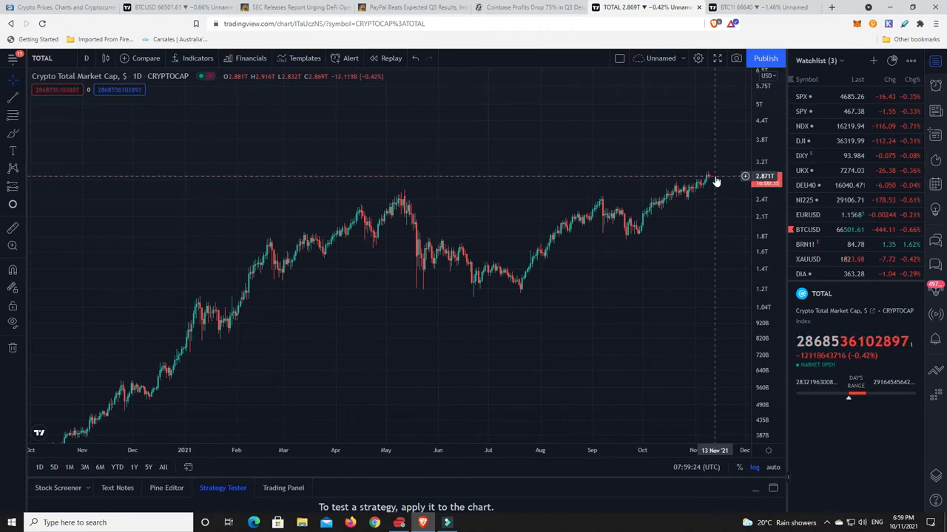
mouse_move(712, 180)
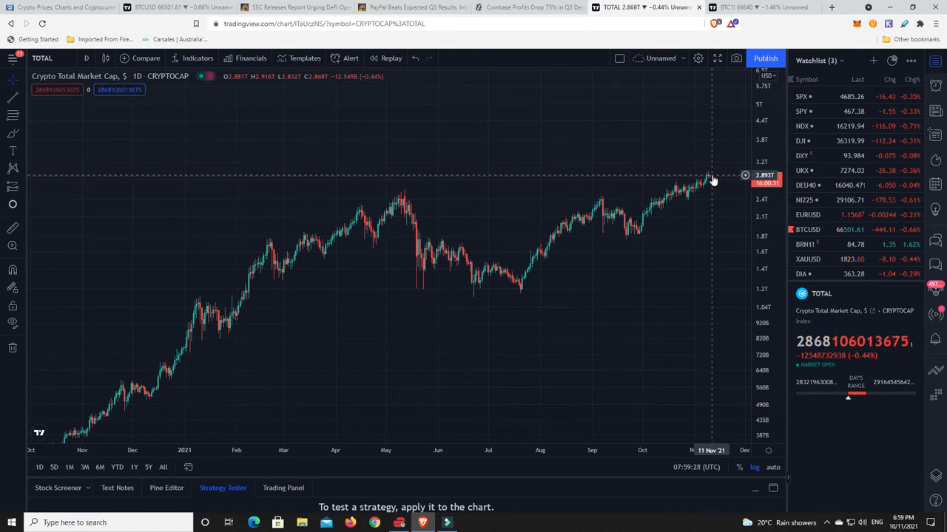
mouse_move(712, 198)
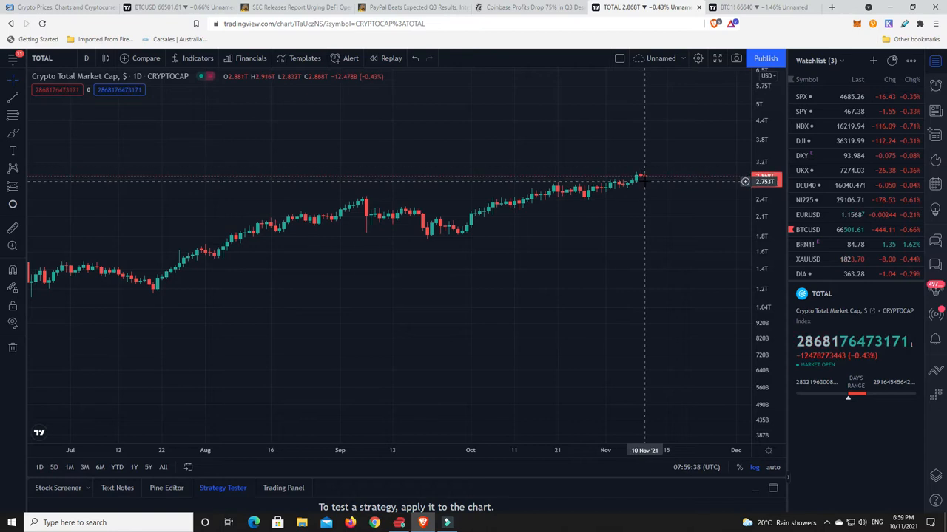
mouse_move(653, 183)
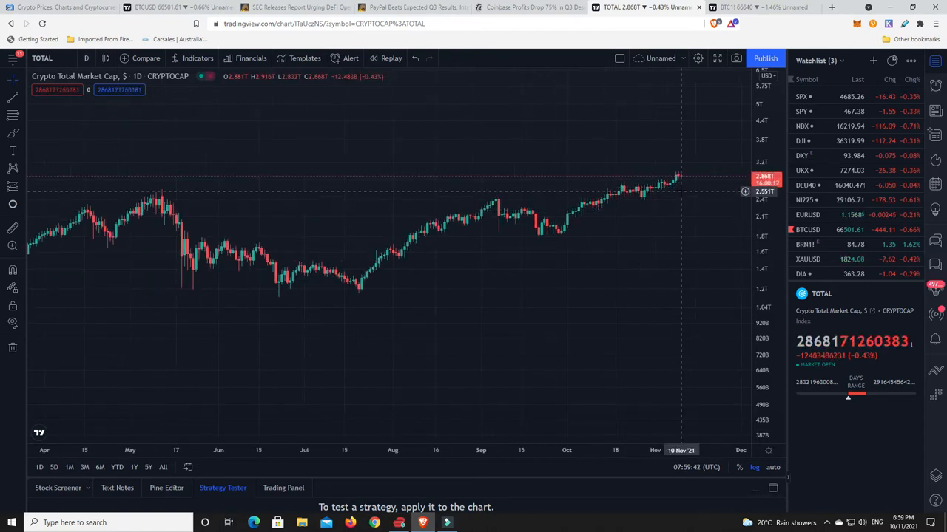
mouse_move(649, 201)
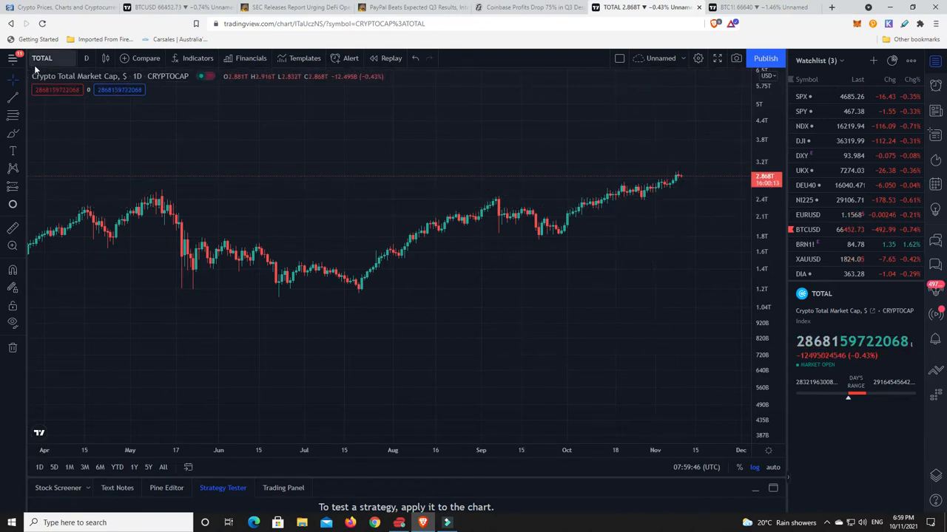
mouse_move(701, 172)
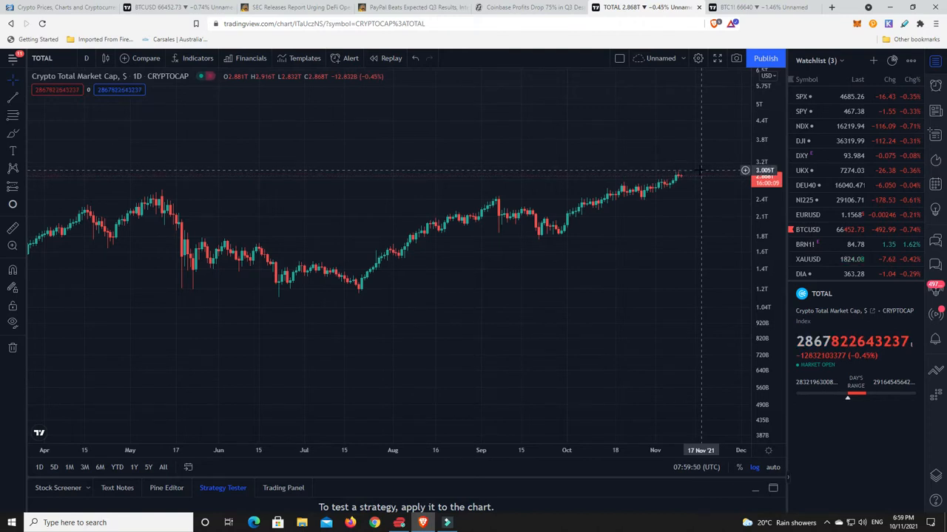
mouse_move(666, 178)
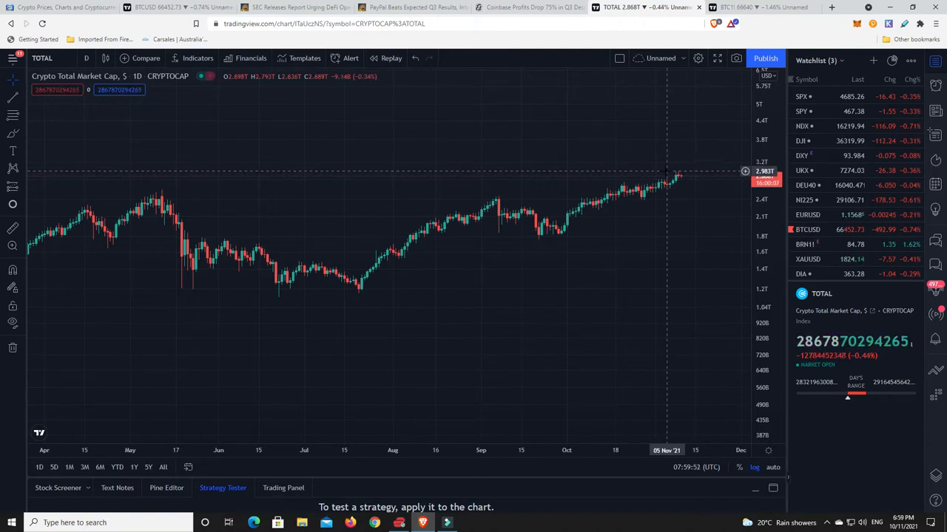
mouse_move(677, 183)
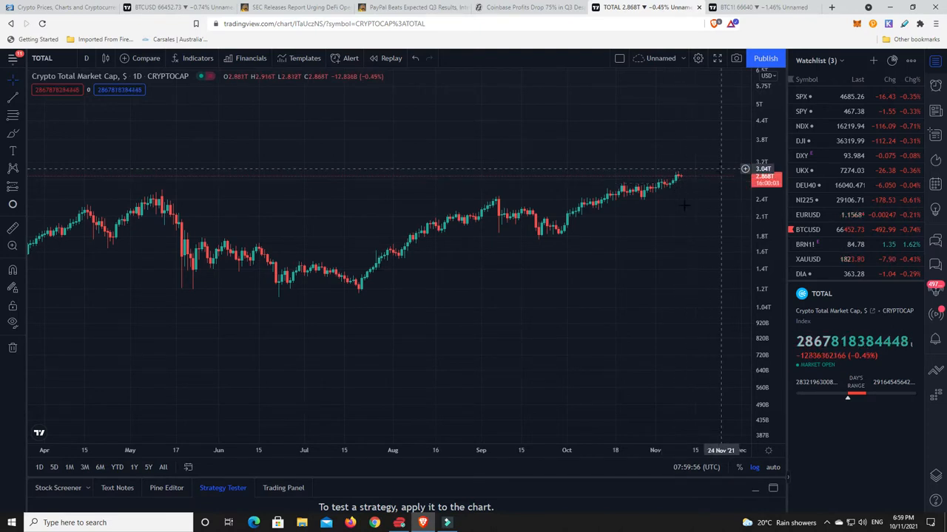
mouse_move(609, 337)
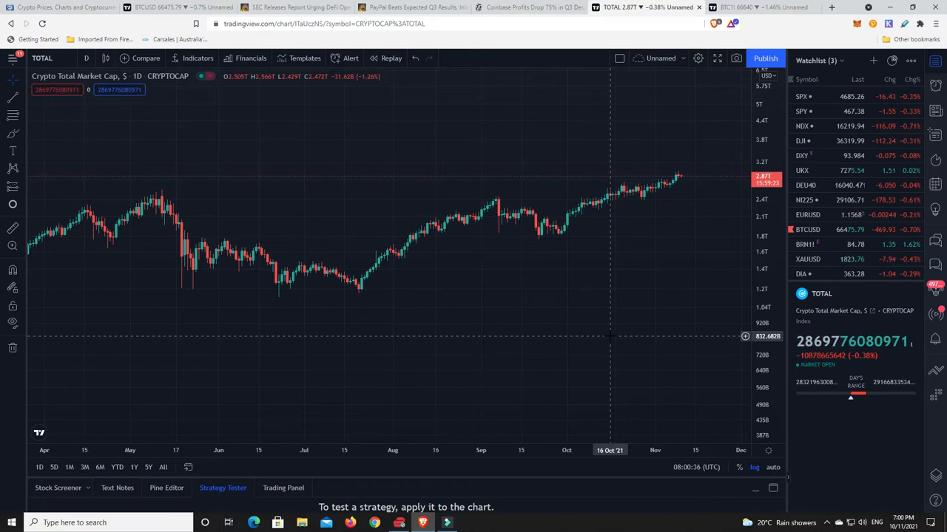
mouse_move(683, 169)
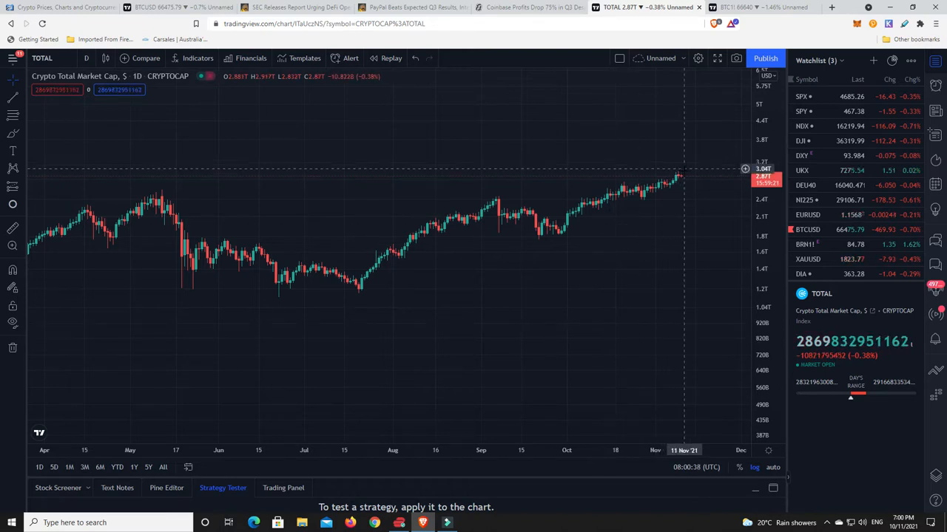
mouse_move(683, 181)
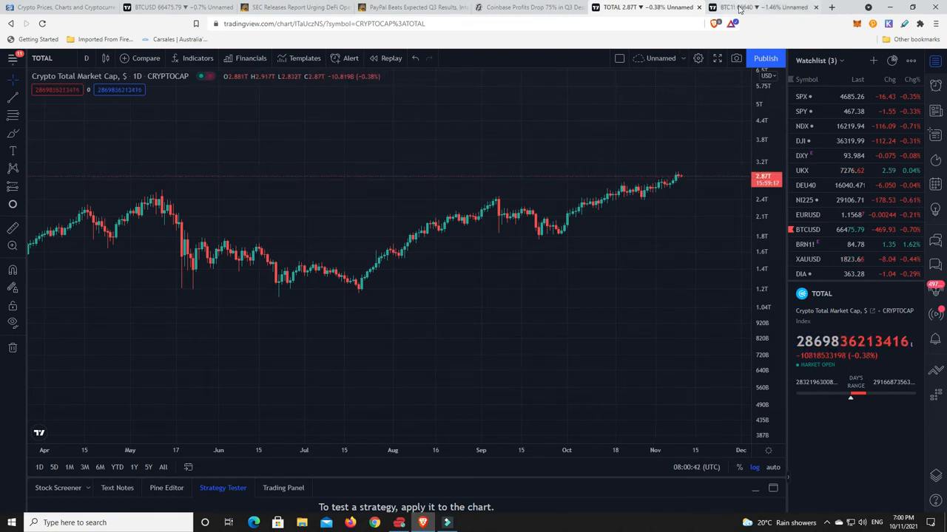
Step: Switch to the BTC1! tab showing the Bitcoin CME Futures daily chart with the gap arrow
left_click(777, 6)
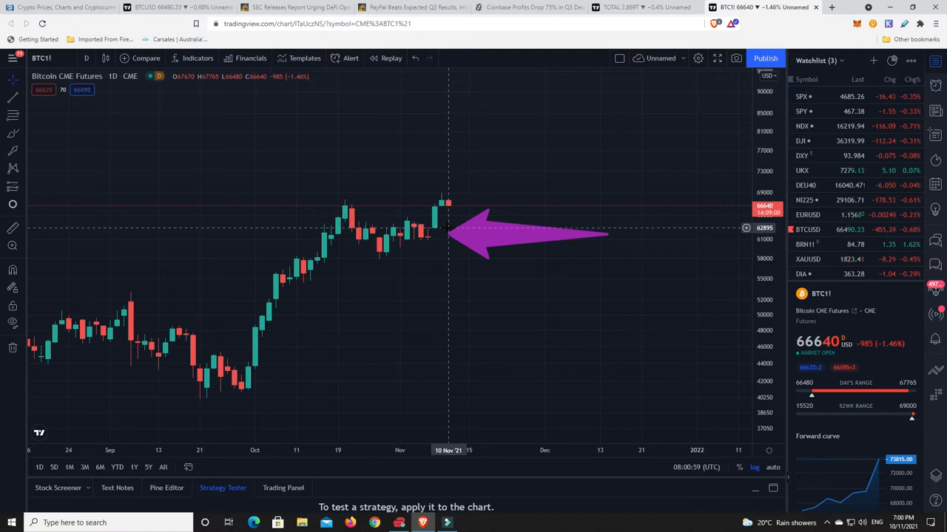
mouse_move(440, 235)
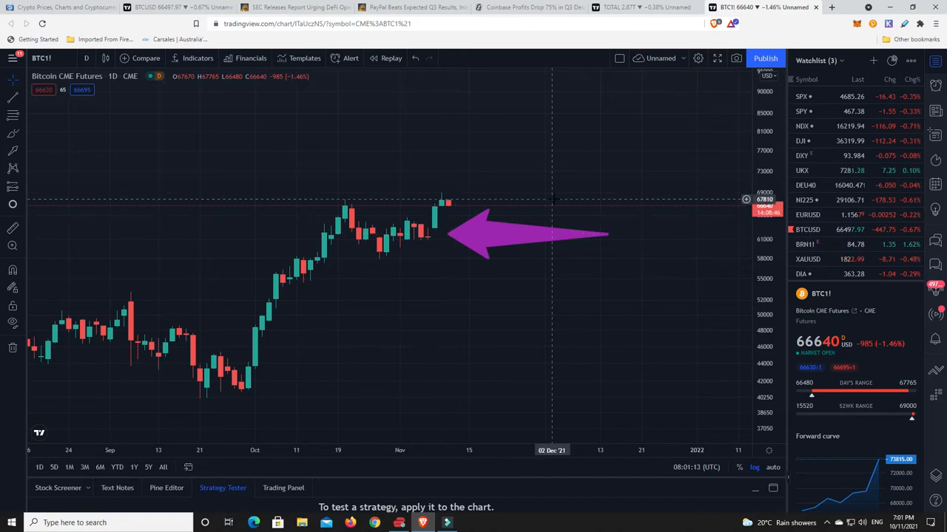
mouse_move(429, 239)
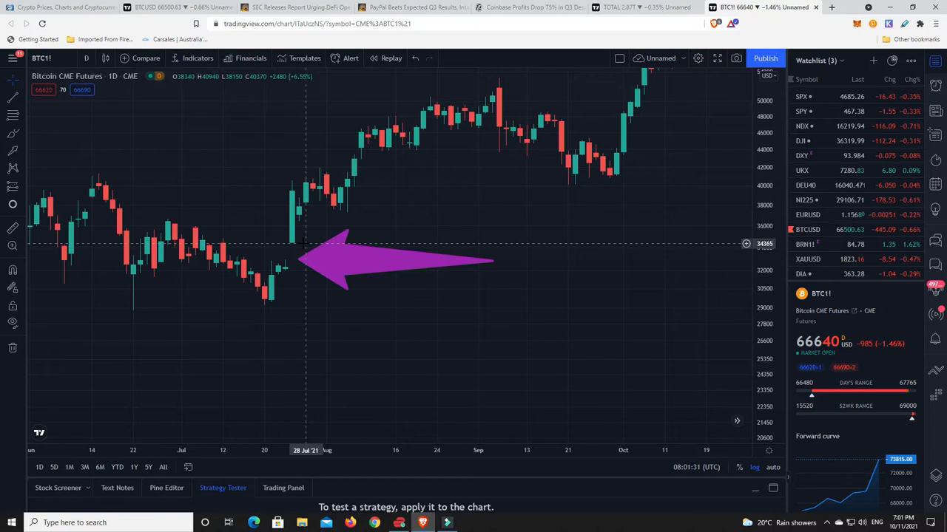
mouse_move(299, 254)
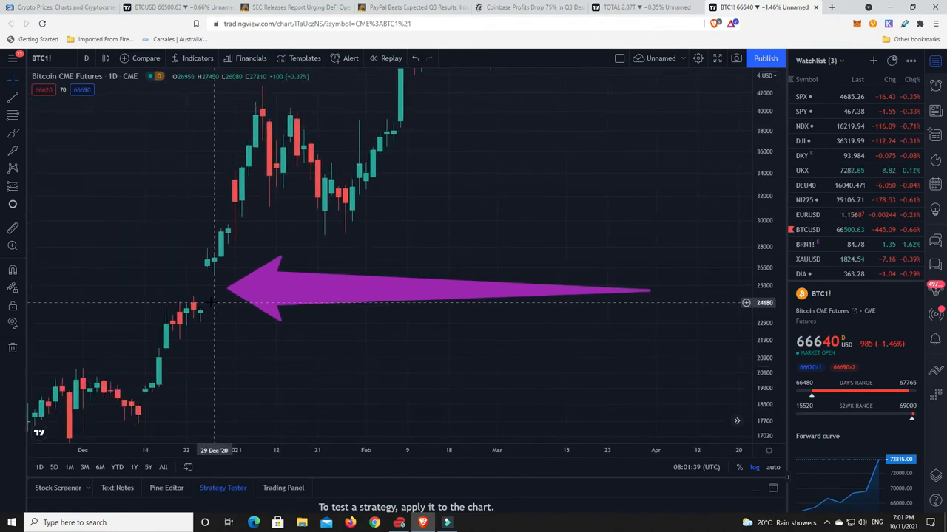
mouse_move(220, 266)
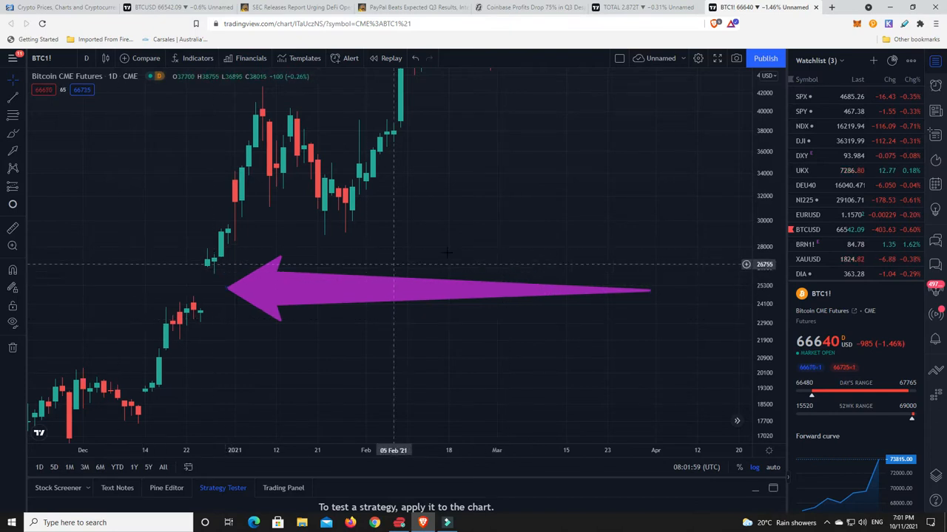
mouse_move(471, 263)
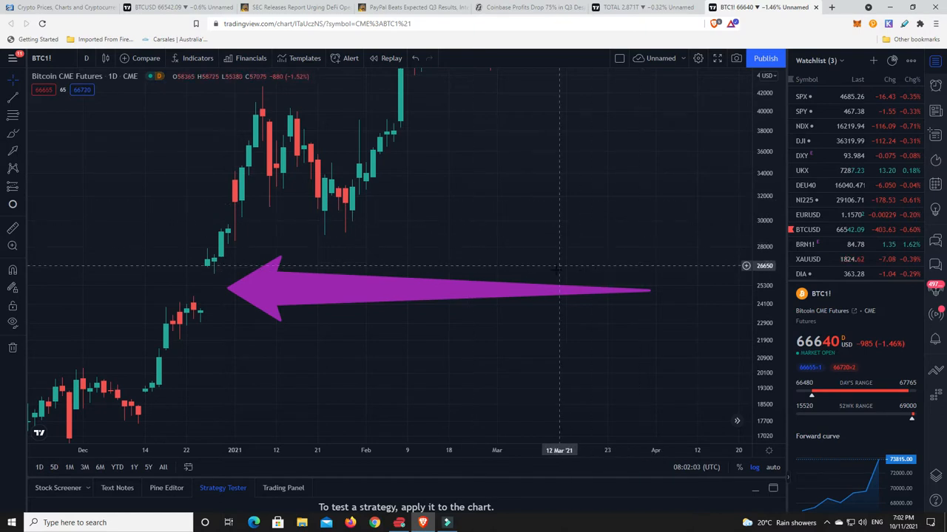
mouse_move(574, 335)
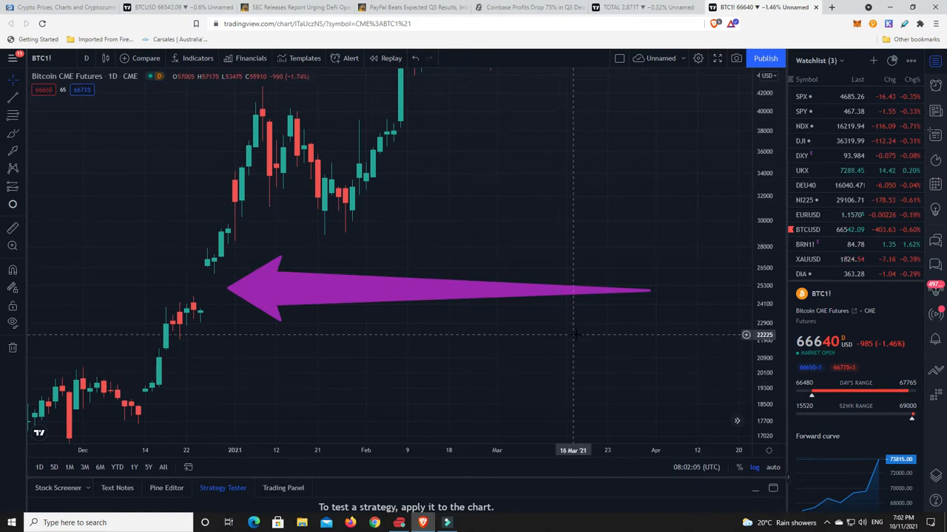
mouse_move(560, 334)
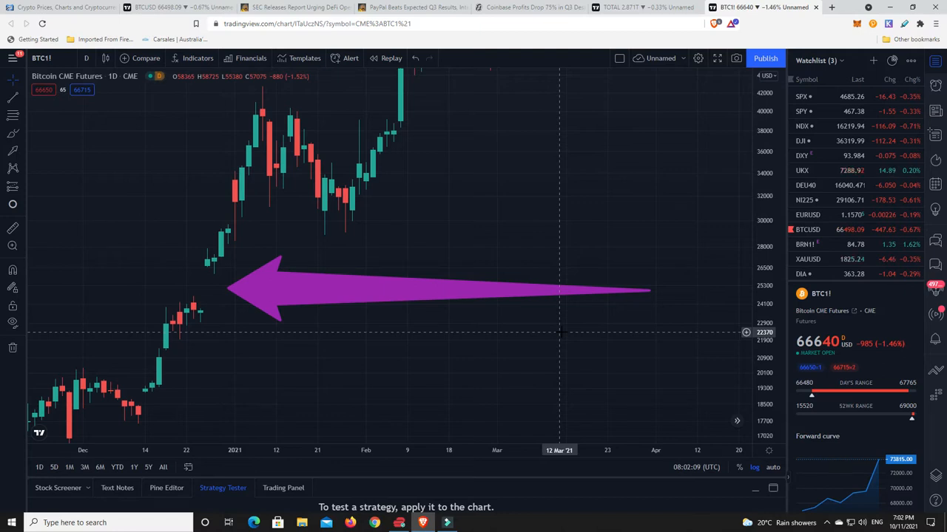
mouse_move(200, 432)
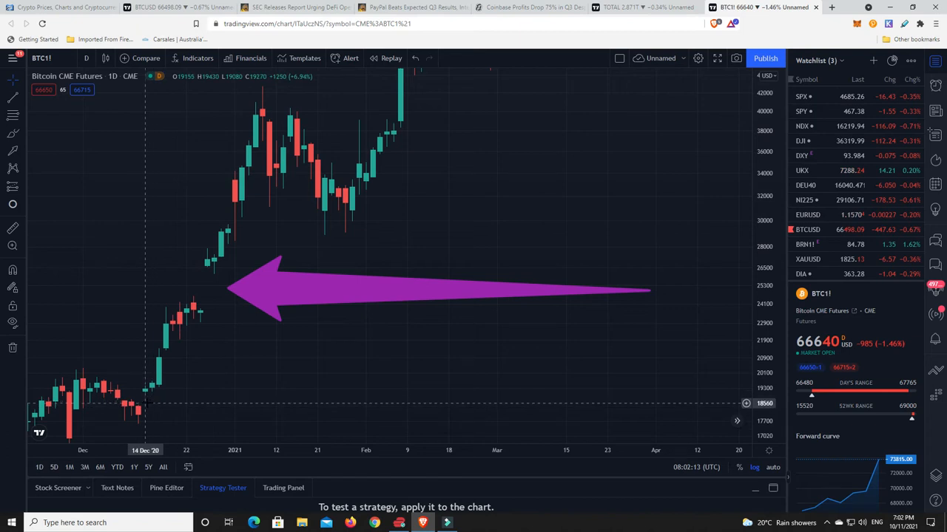
mouse_move(310, 373)
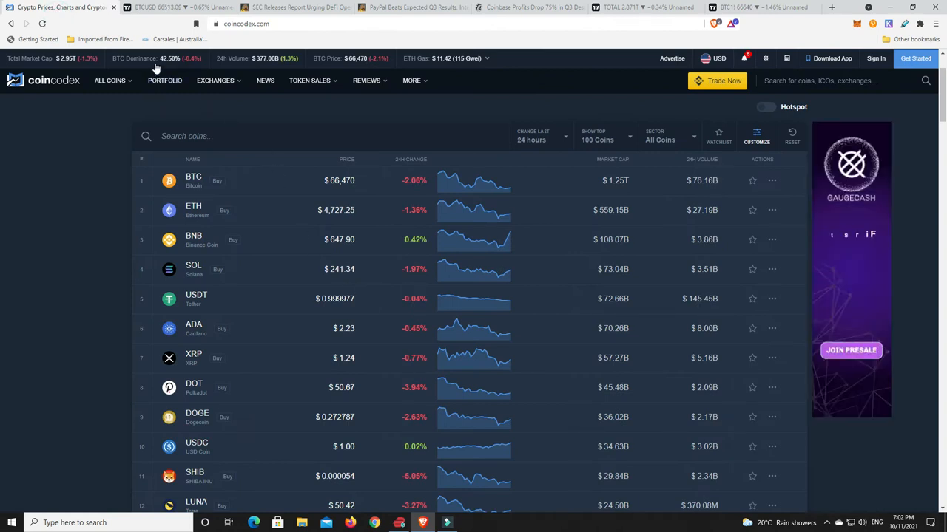
mouse_move(95, 98)
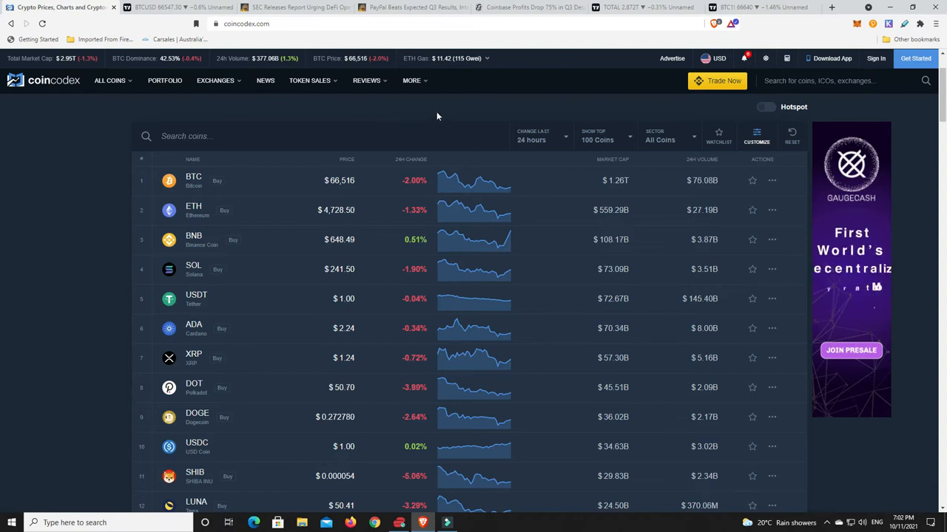
mouse_move(405, 123)
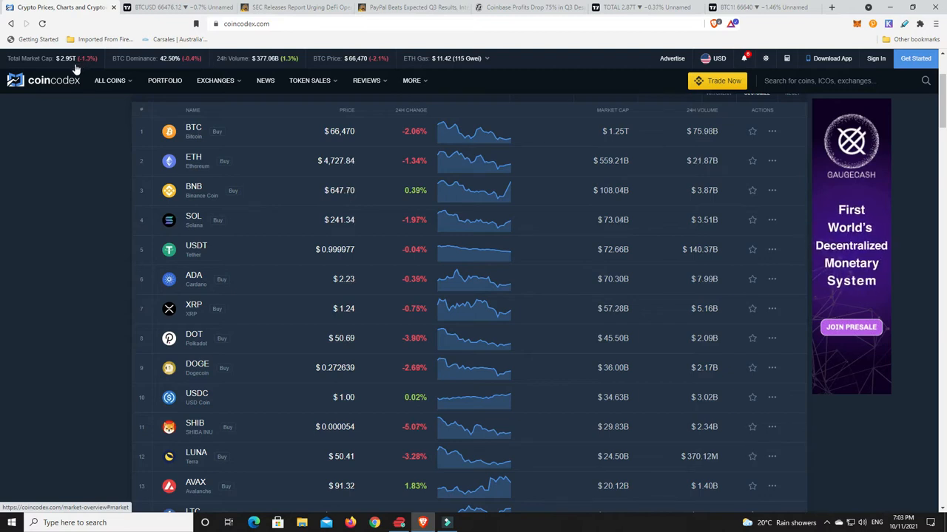
mouse_move(465, 173)
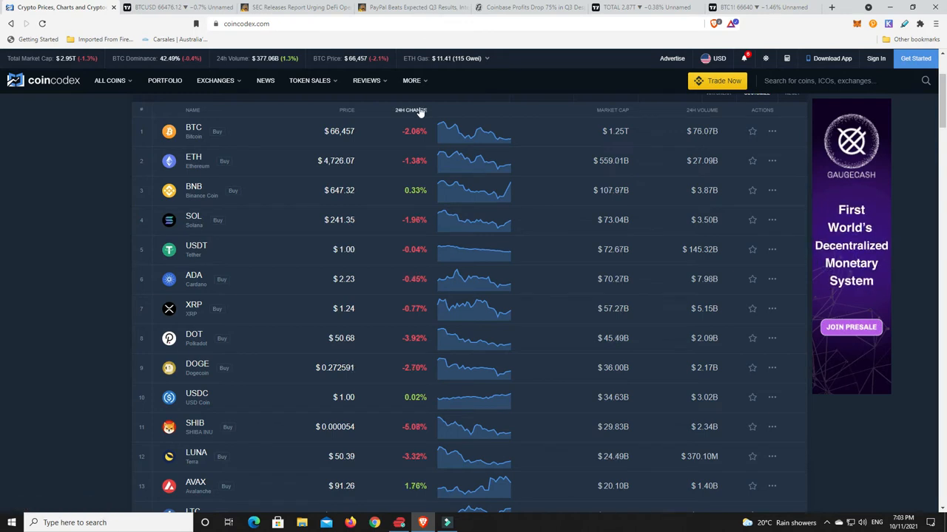
Step: Sort the coins table by 24h Change descending so LRC leads the gainers
left_click(405, 110)
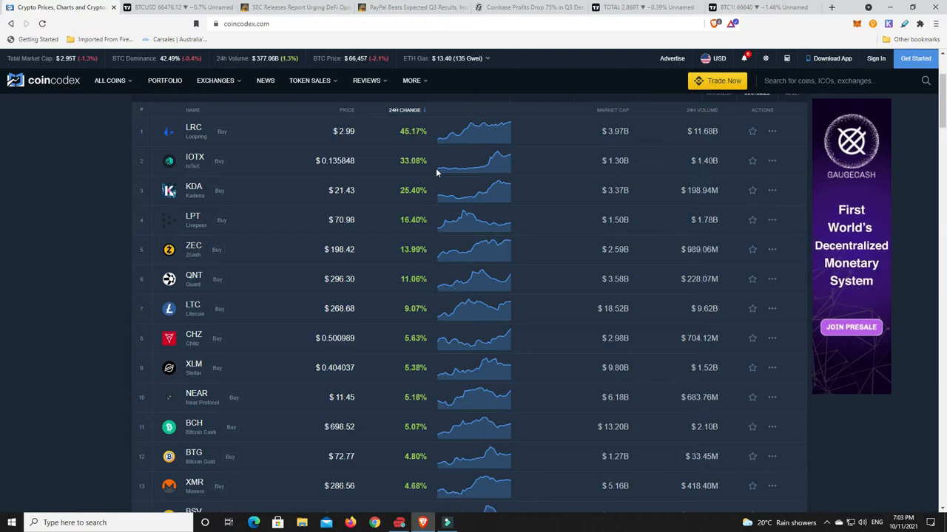
mouse_move(379, 207)
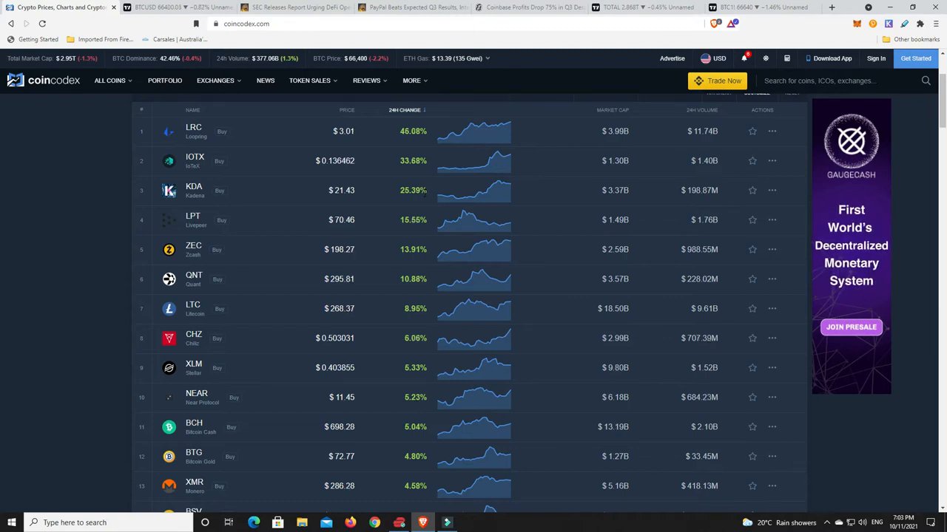
mouse_move(296, 201)
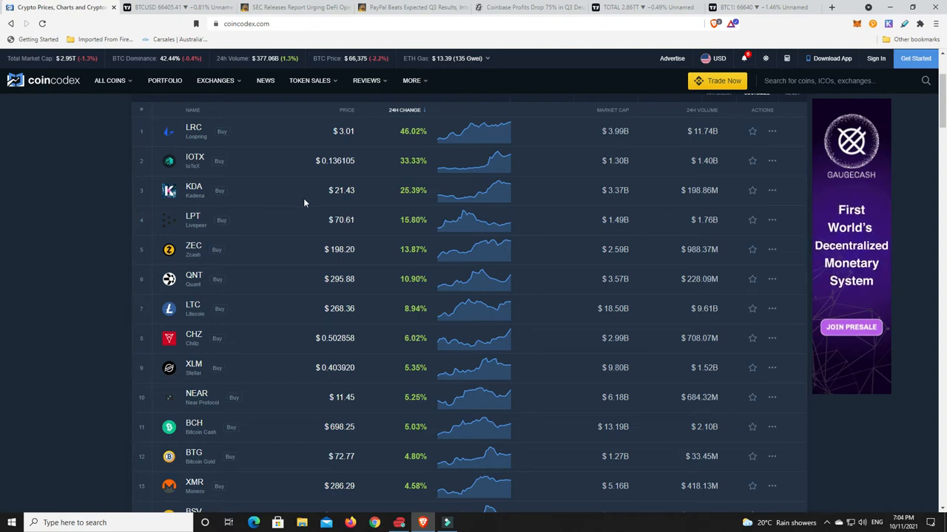
mouse_move(293, 216)
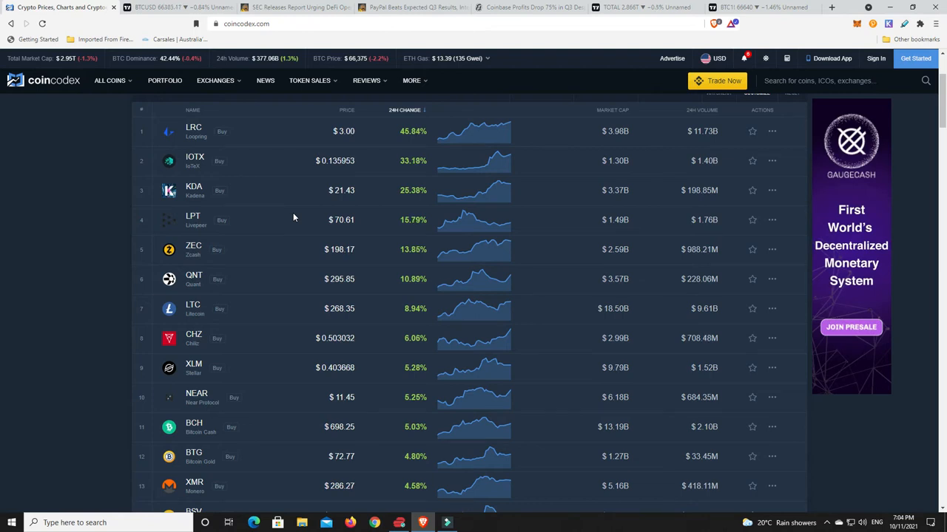
mouse_move(210, 325)
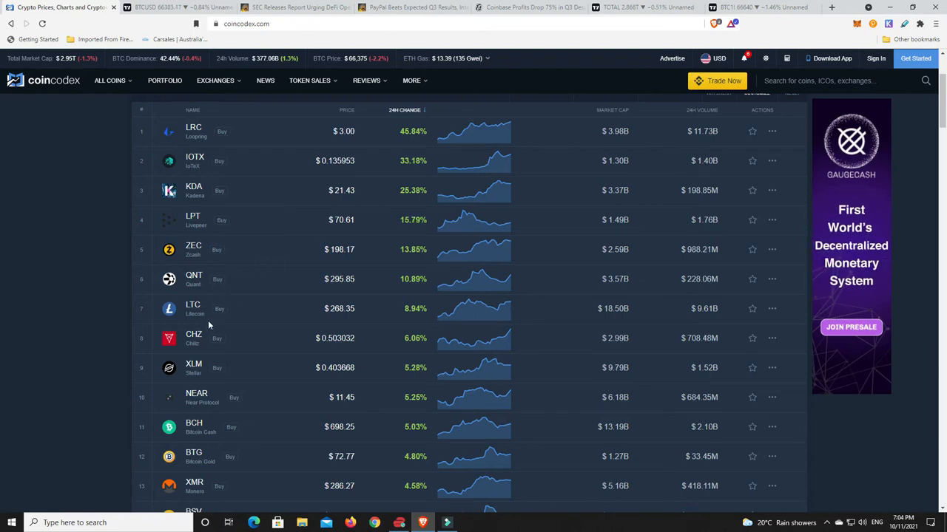
mouse_move(373, 348)
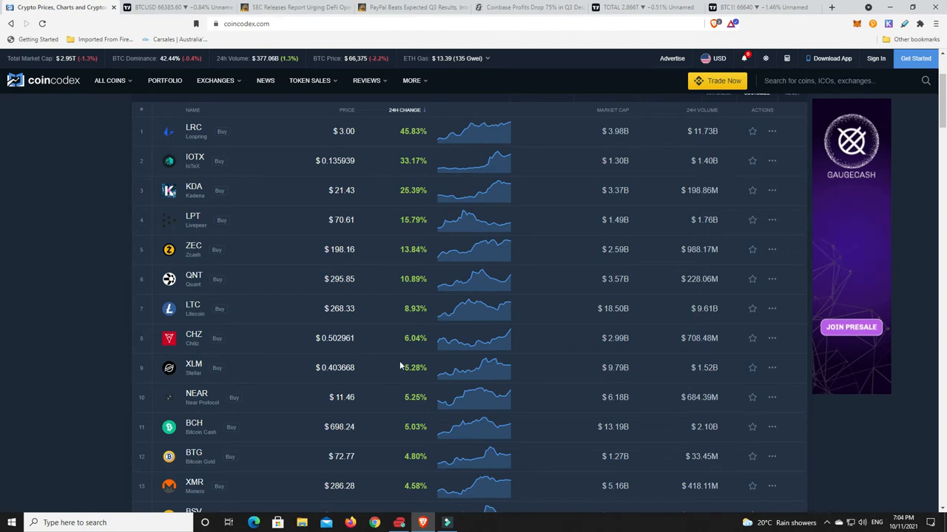
scroll("up", 3)
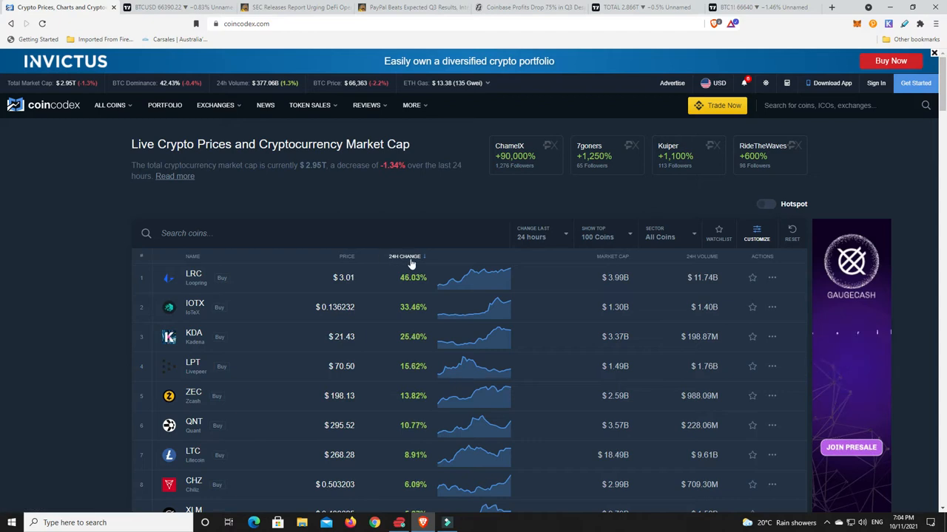
left_click(406, 257)
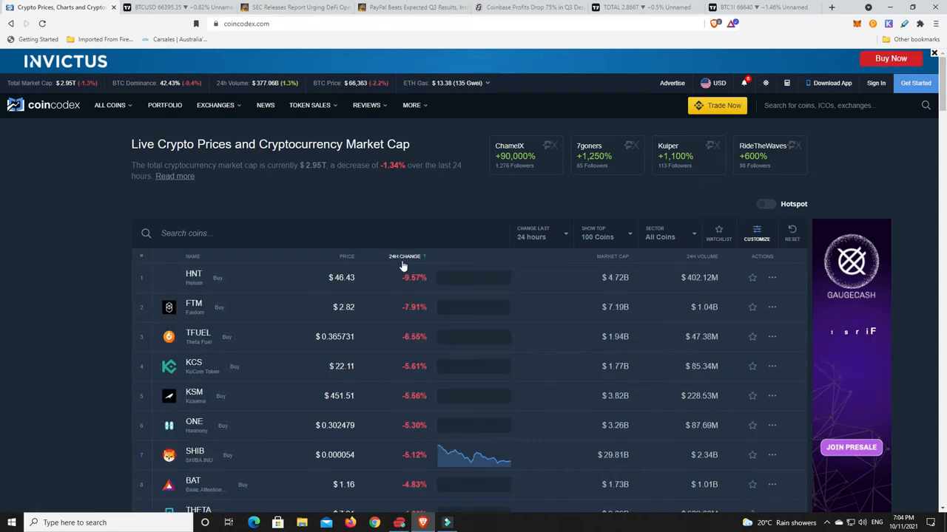
scroll("down", 3)
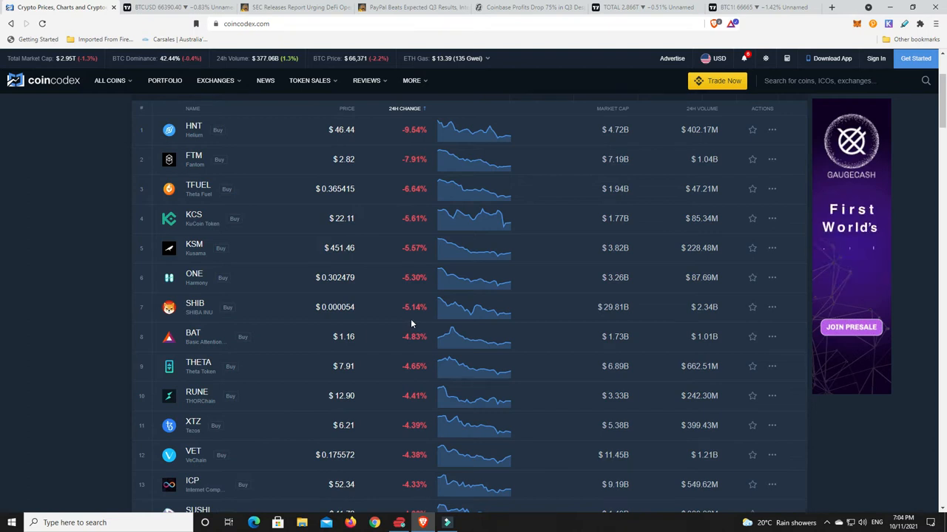
mouse_move(322, 343)
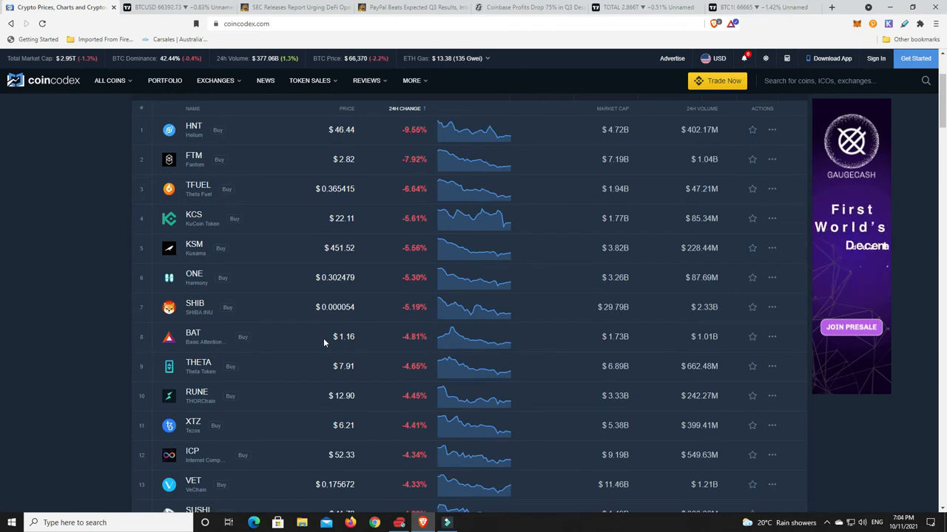
mouse_move(215, 314)
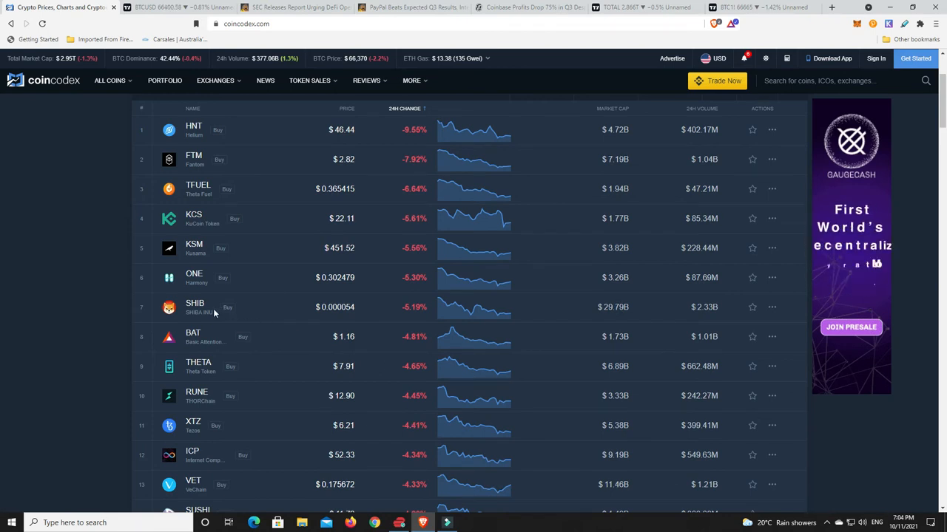
mouse_move(228, 306)
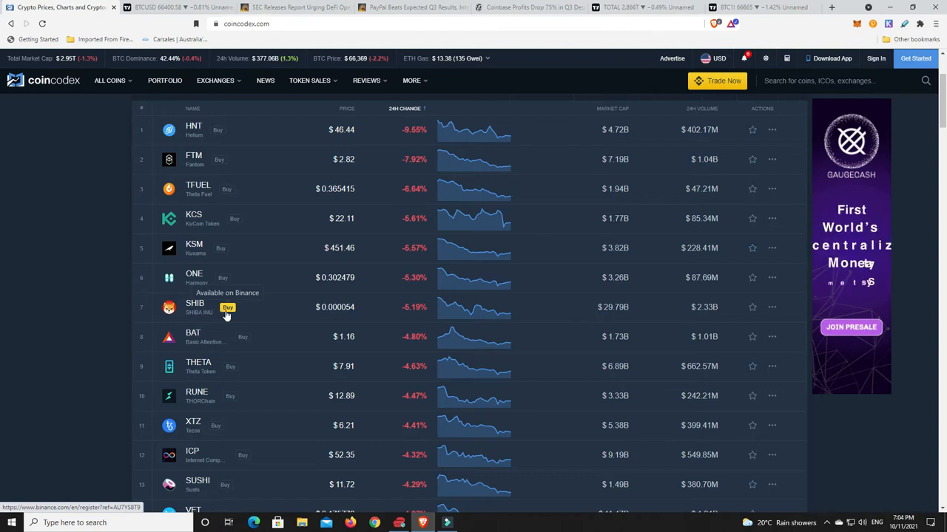
mouse_move(281, 319)
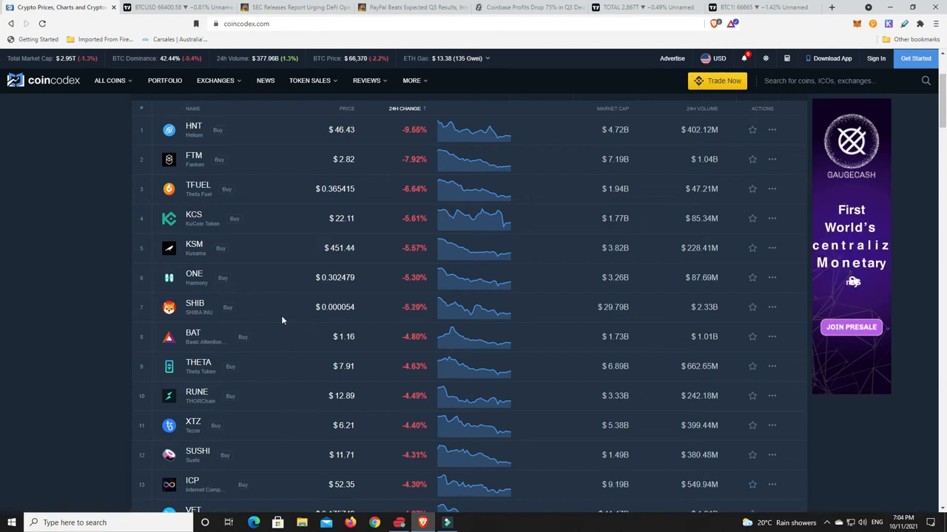
mouse_move(322, 299)
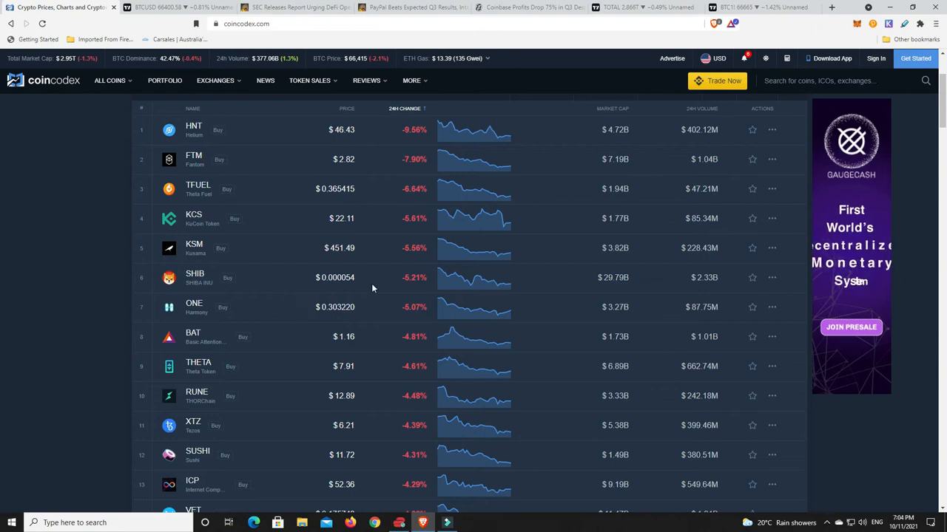
mouse_move(298, 278)
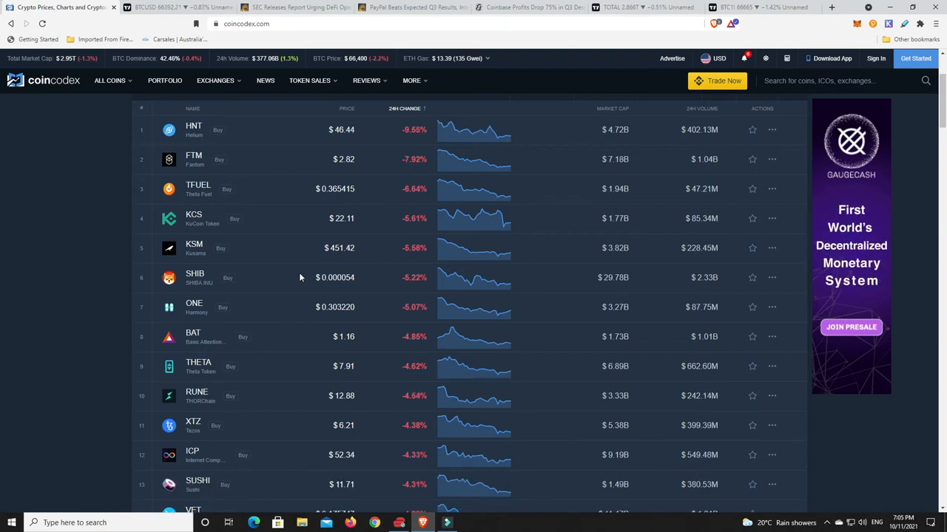
mouse_move(193, 283)
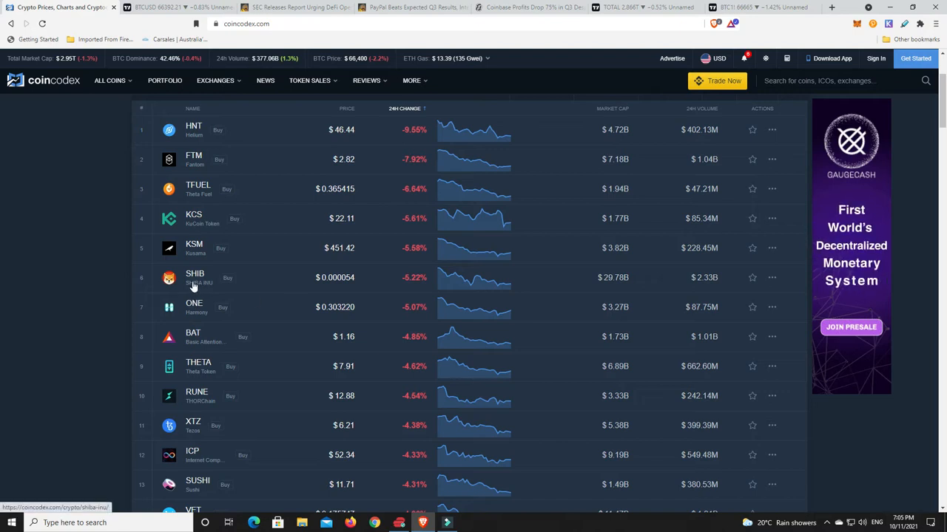
mouse_move(302, 277)
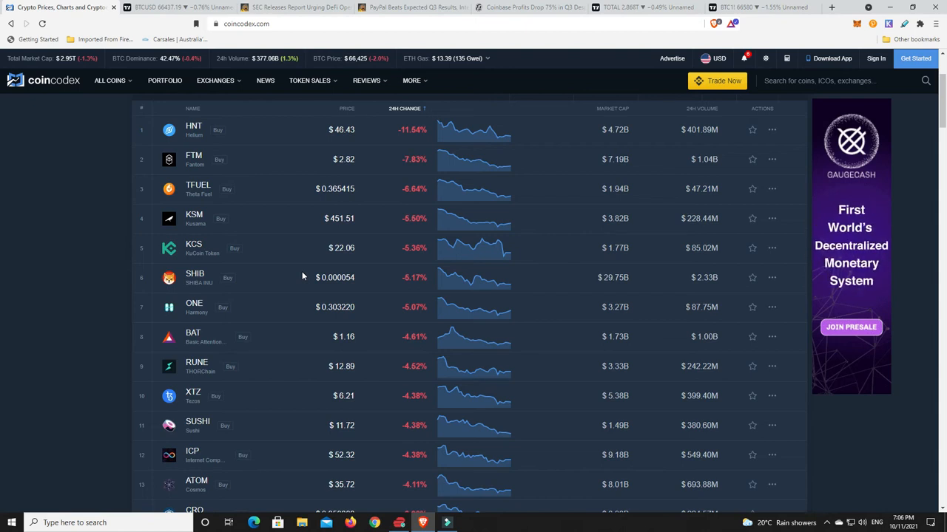
mouse_move(373, 225)
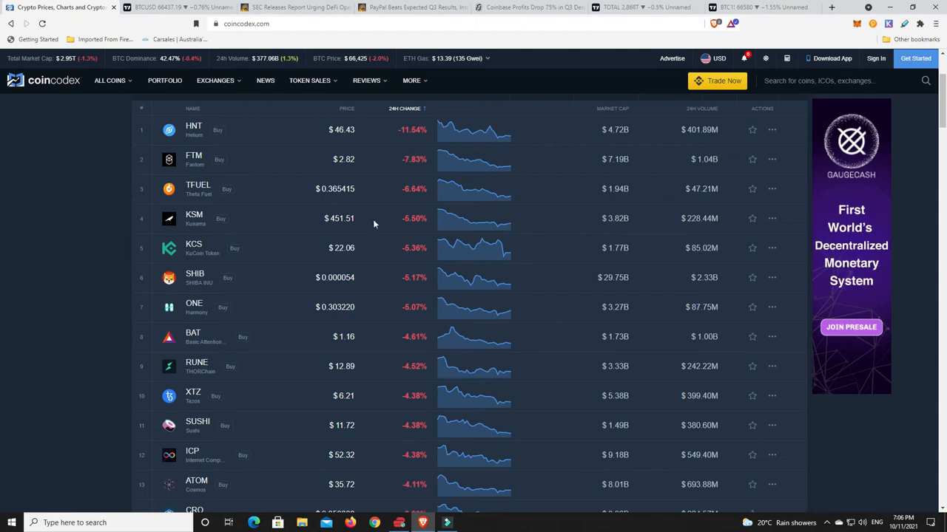
scroll("up", 3)
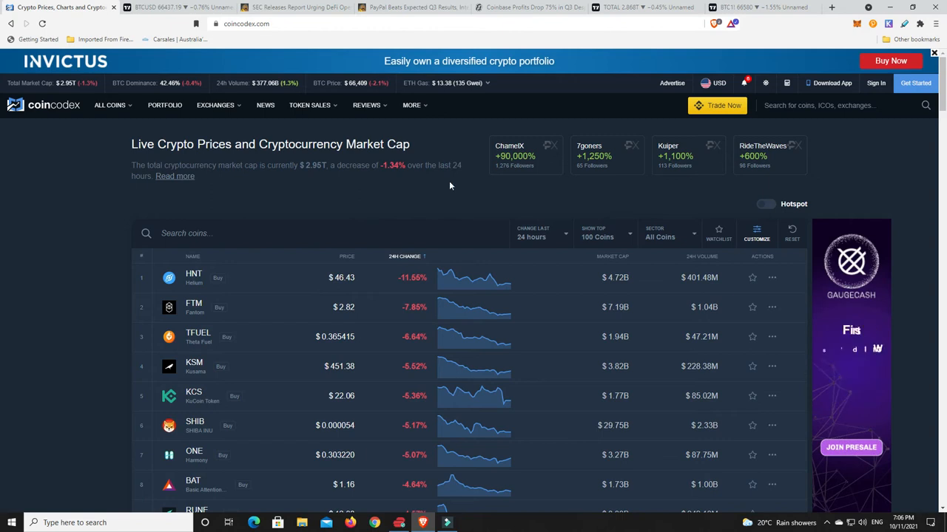
Step: Revisit the BTC1! CME futures daily chart, then move to the CryptoPotato SEC DeFi article
left_click(769, 6)
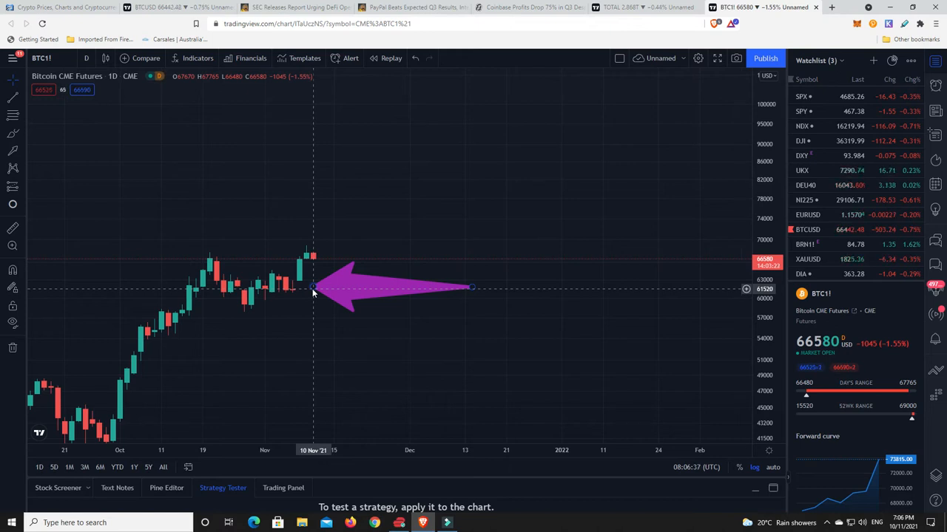
mouse_move(314, 284)
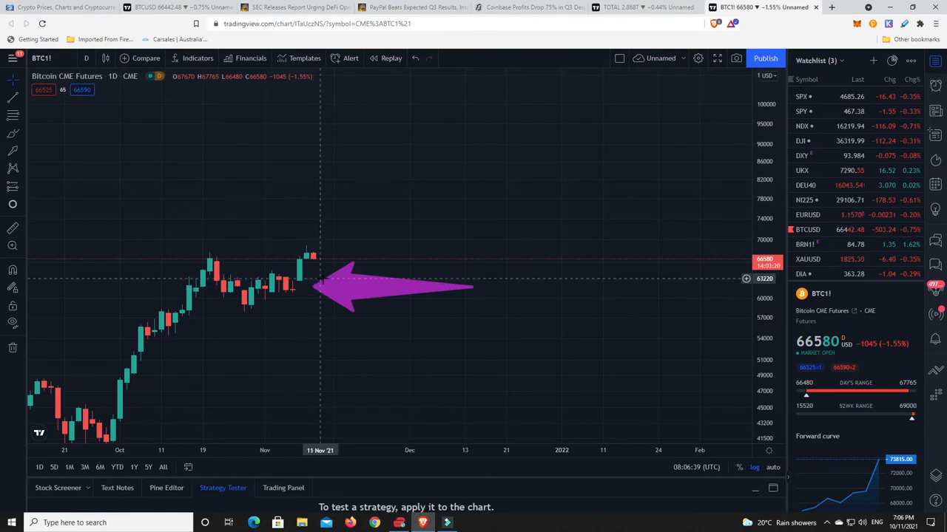
mouse_move(257, 346)
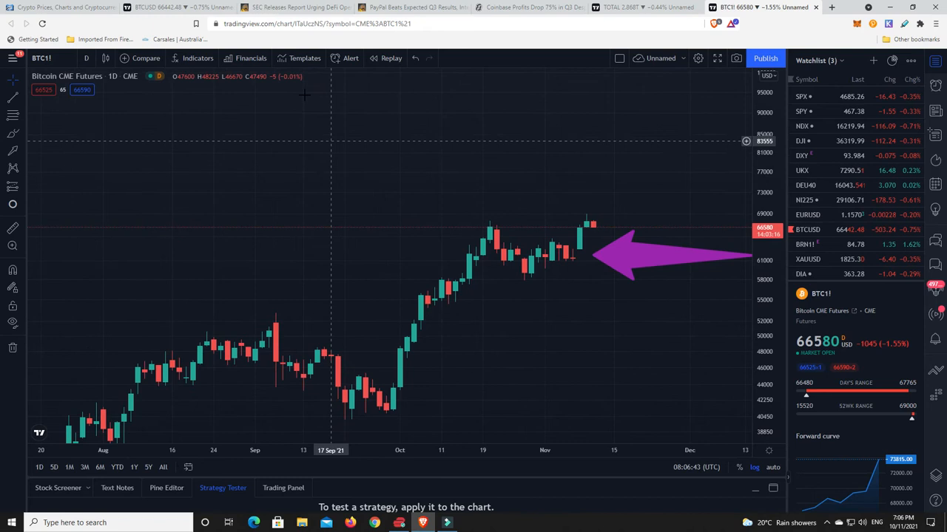
left_click(296, 7)
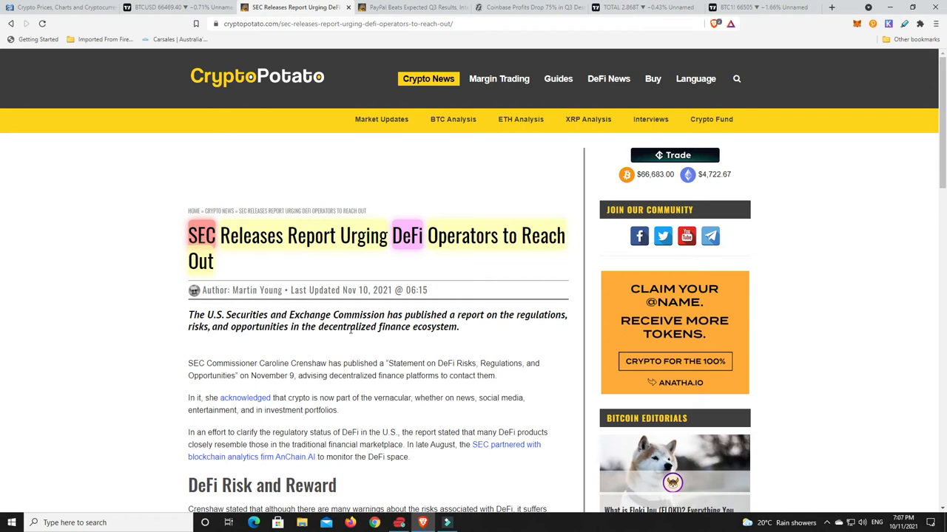
mouse_move(299, 350)
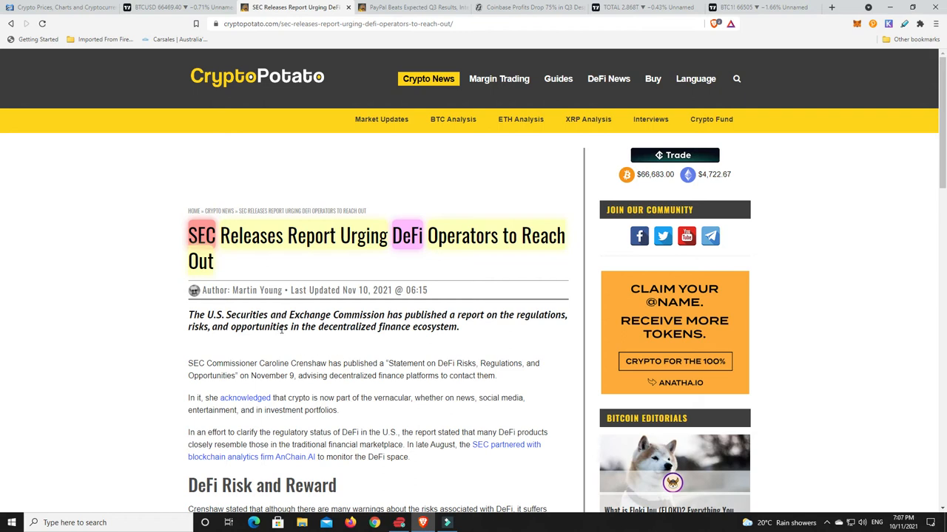
mouse_move(423, 461)
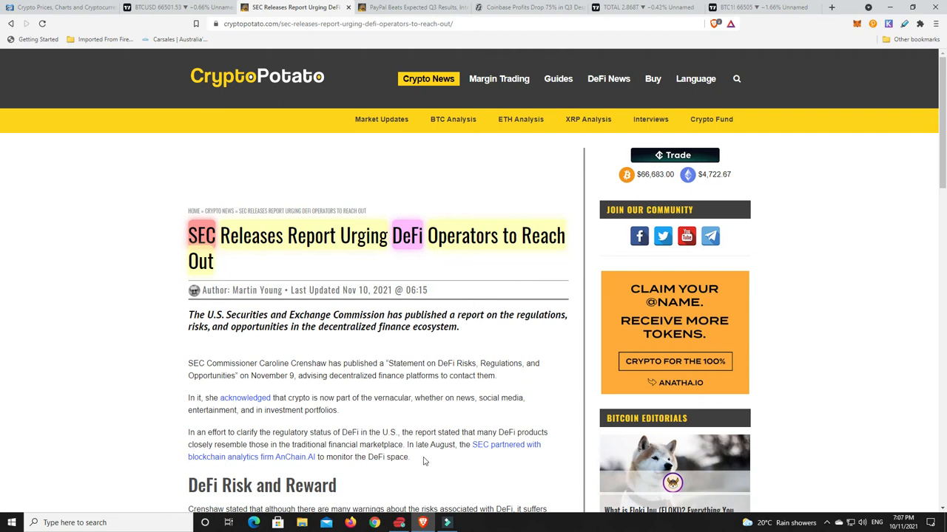
mouse_move(362, 258)
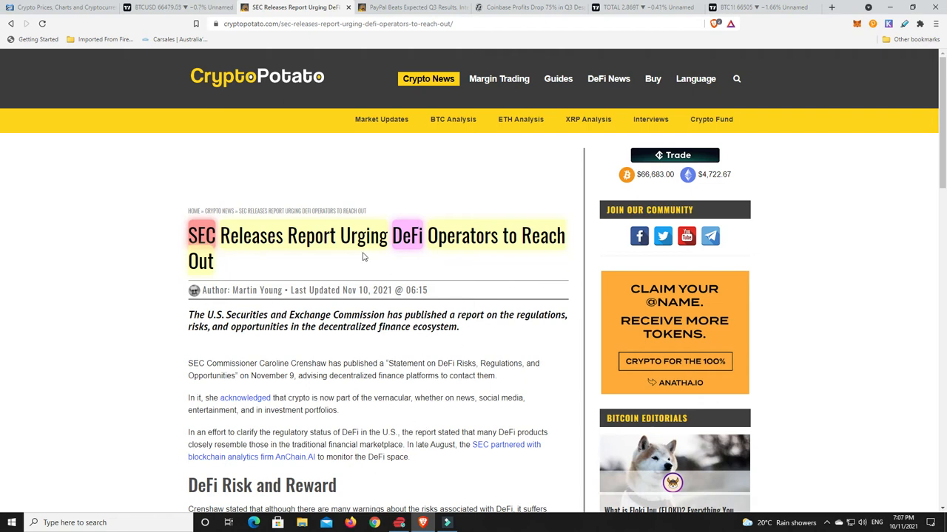
mouse_move(358, 269)
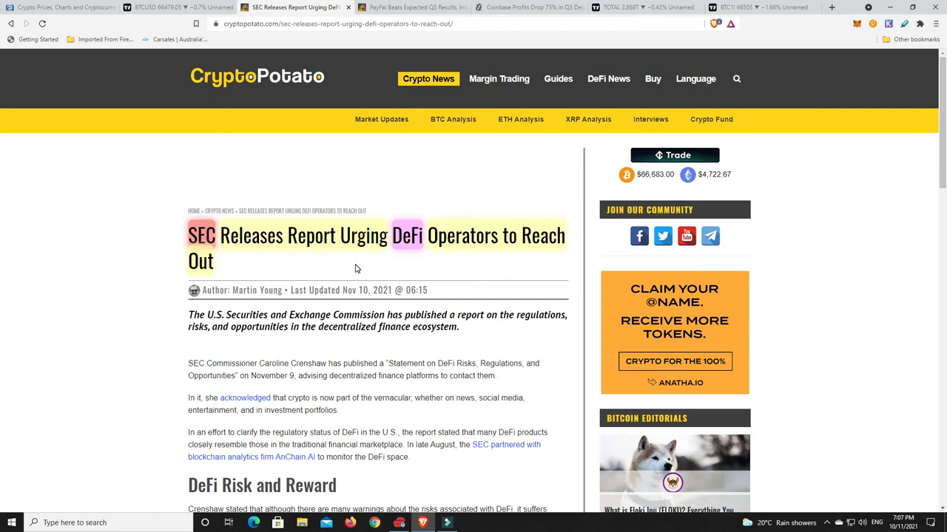
mouse_move(370, 278)
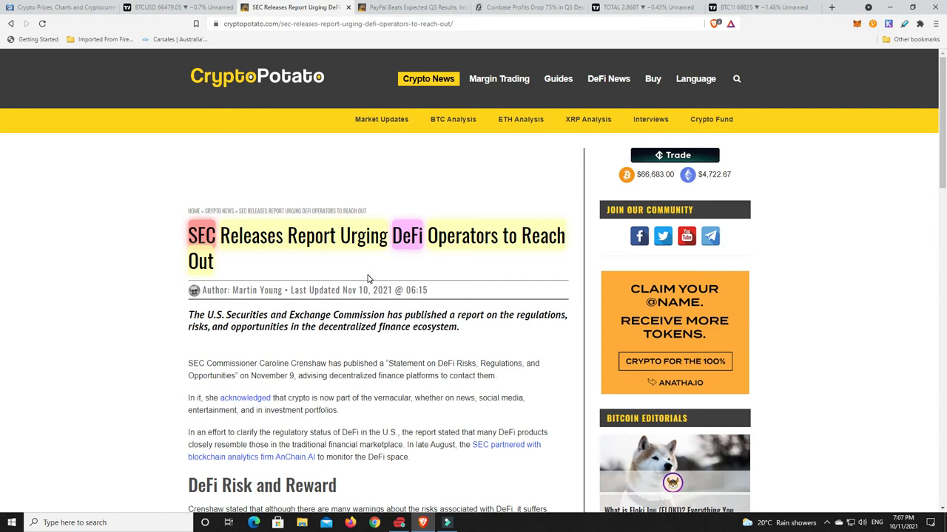
mouse_move(331, 259)
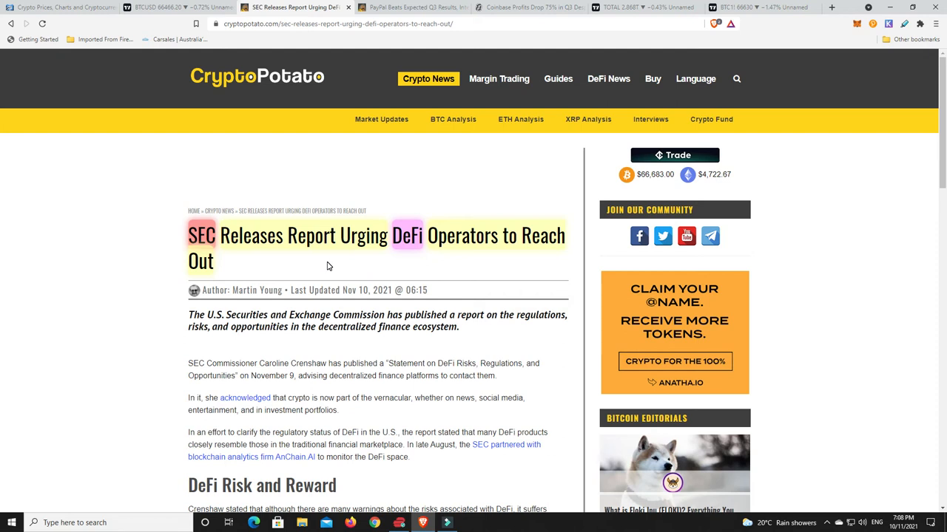
mouse_move(286, 262)
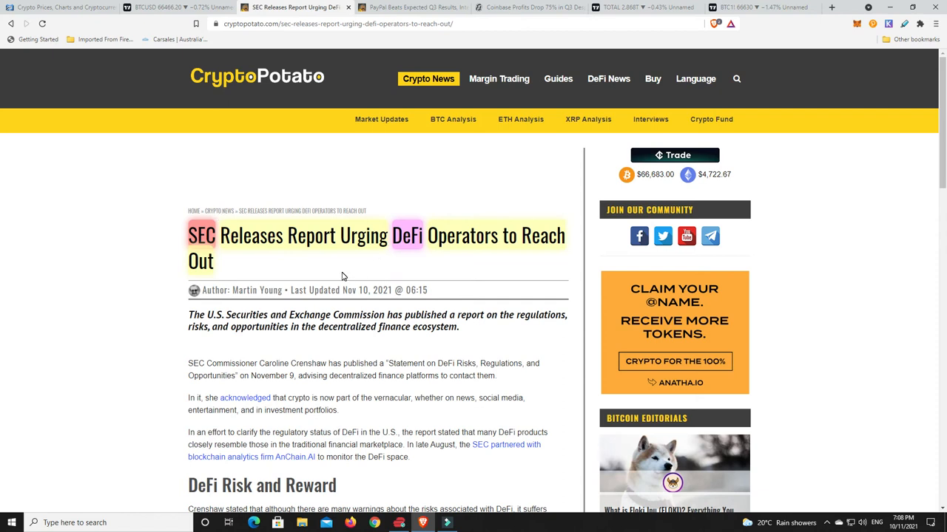
mouse_move(384, 268)
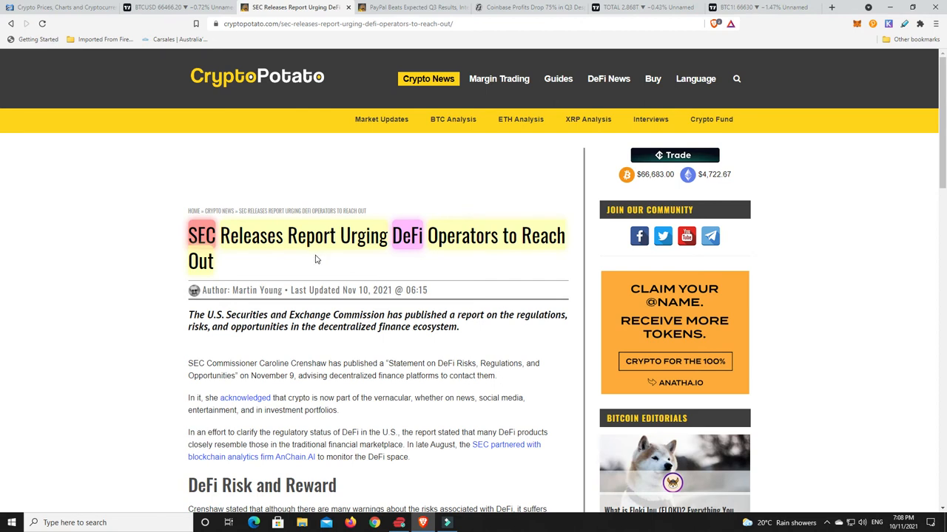
mouse_move(292, 269)
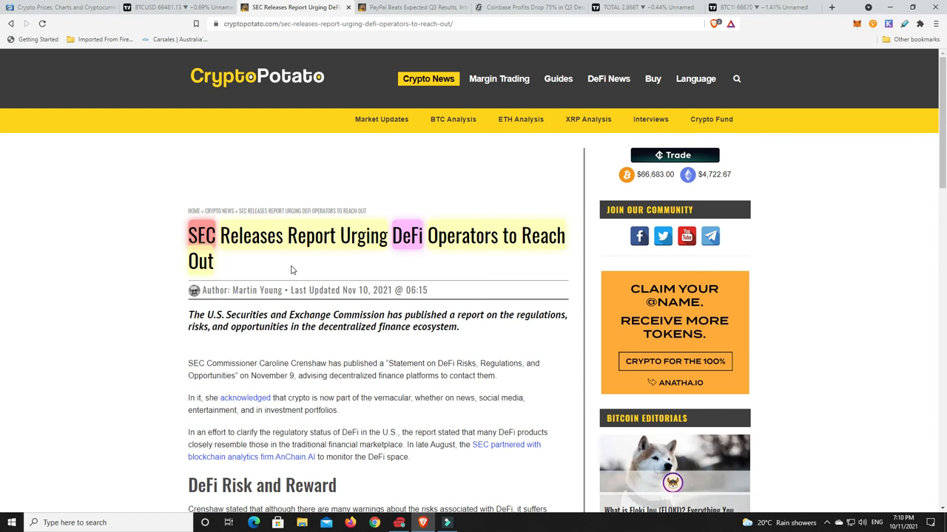
Step: Bring up the CryptoPotato 'PayPal Beats Expected Q3 Results' article
left_click(411, 7)
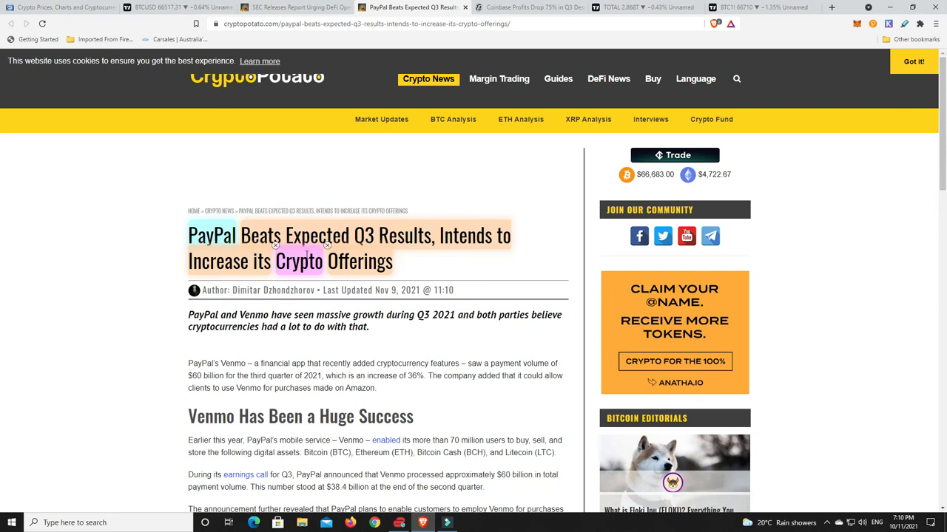
mouse_move(308, 253)
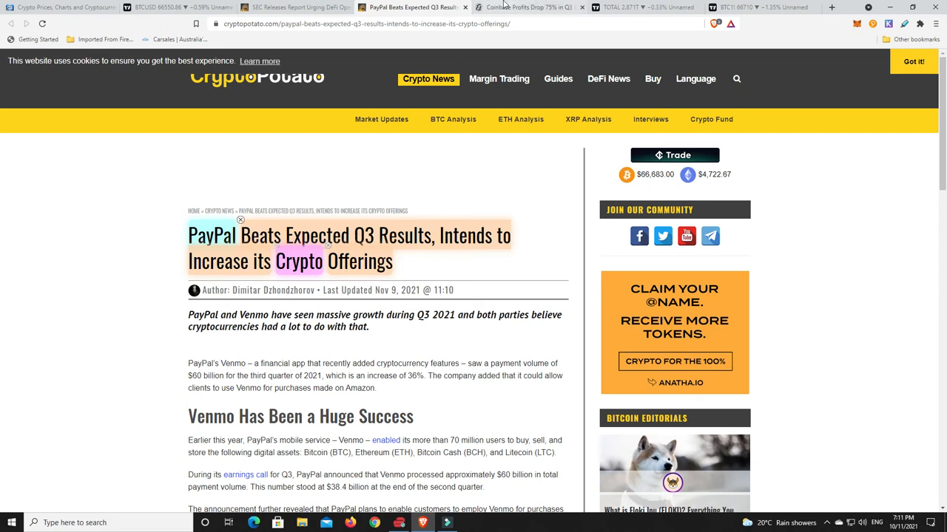
Step: Bring up the Decrypt 'Coinbase Profits Drop 75% in Q3' article
left_click(530, 8)
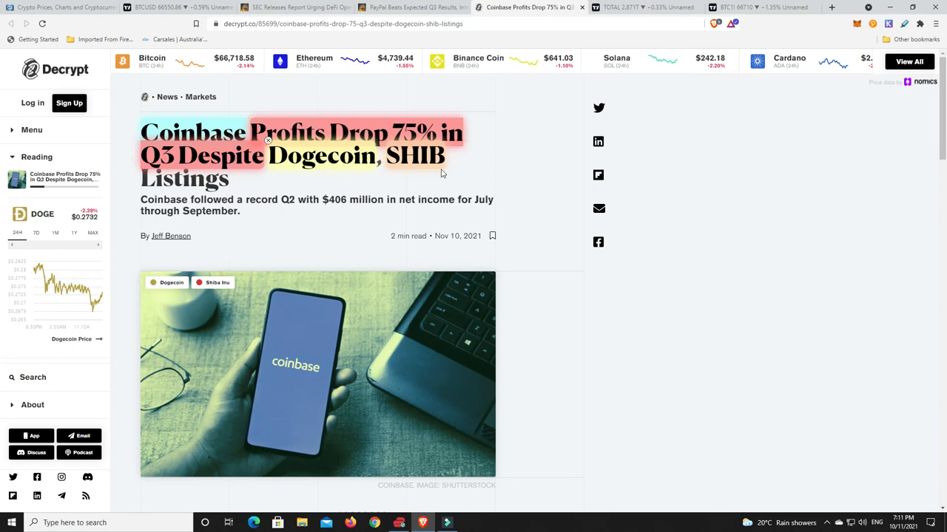
mouse_move(537, 221)
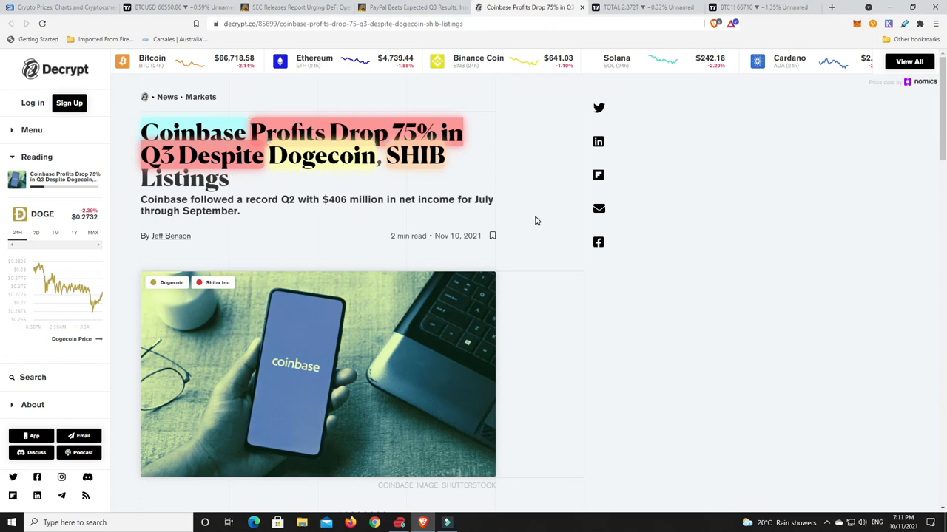
mouse_move(520, 240)
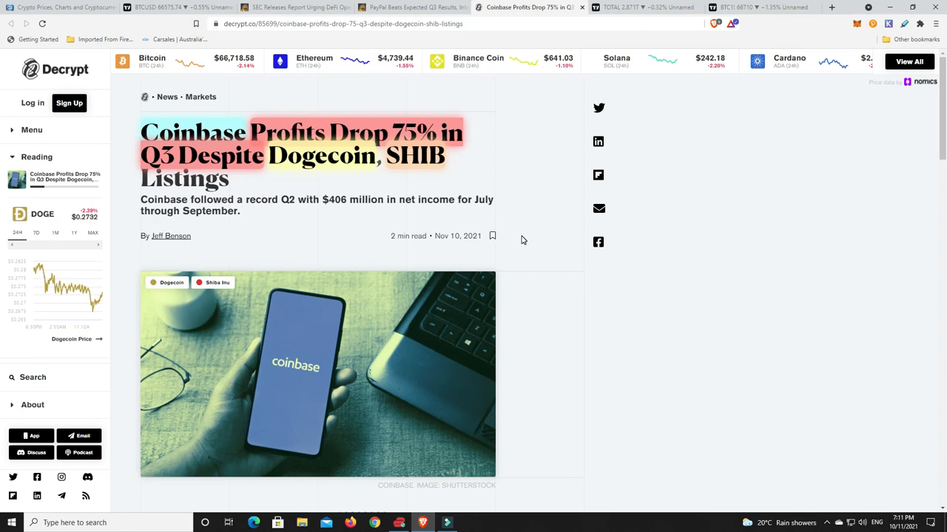